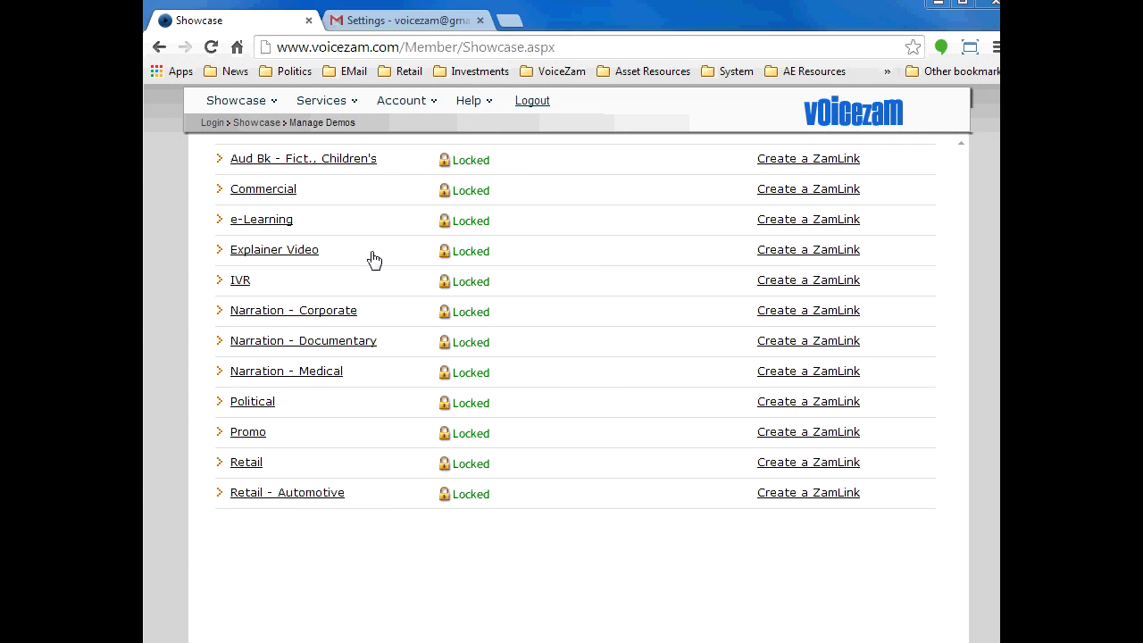
{"action": "mouse_move", "coordinate": [346, 241]}
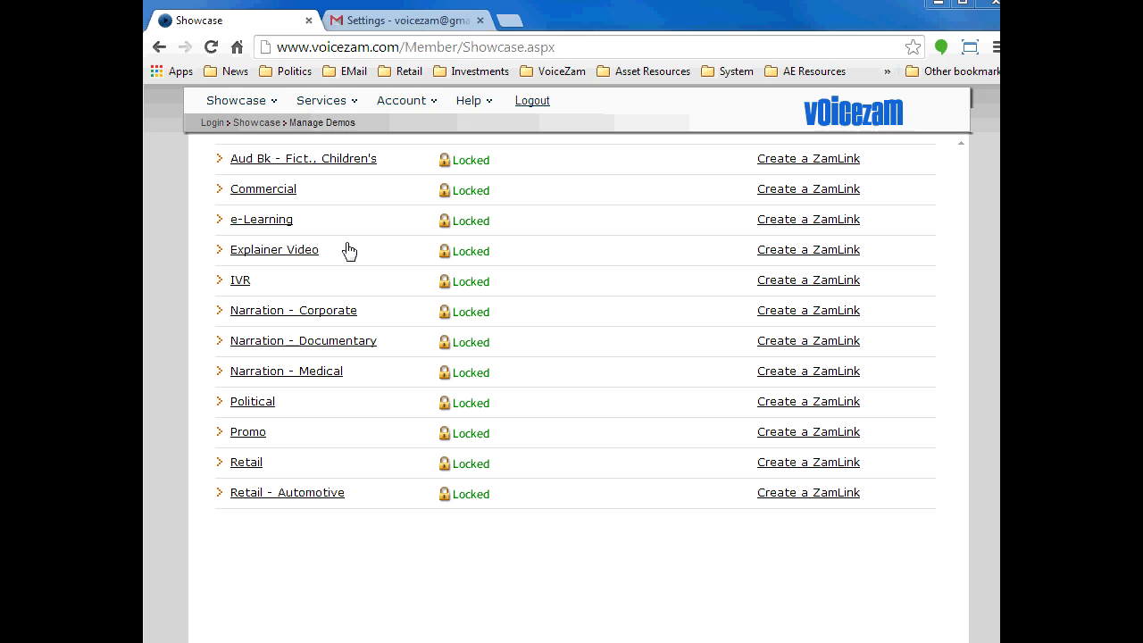
Step: Open the Services menu on the Showcase Manage Demos page
{"action": "left_click", "coordinate": [321, 100]}
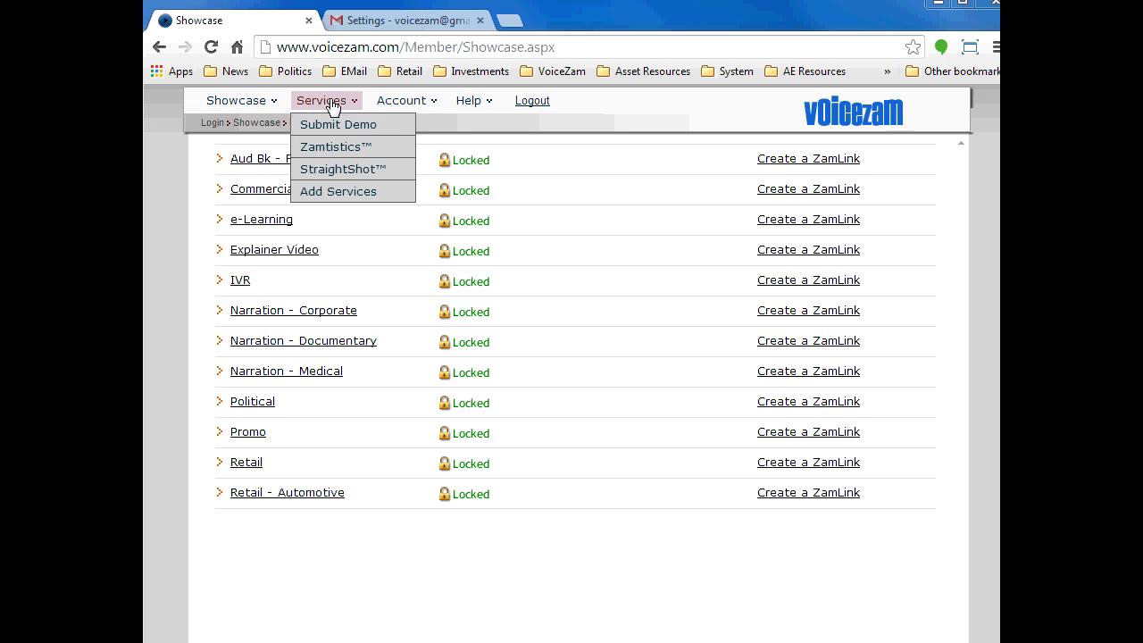
{"action": "mouse_move", "coordinate": [399, 152]}
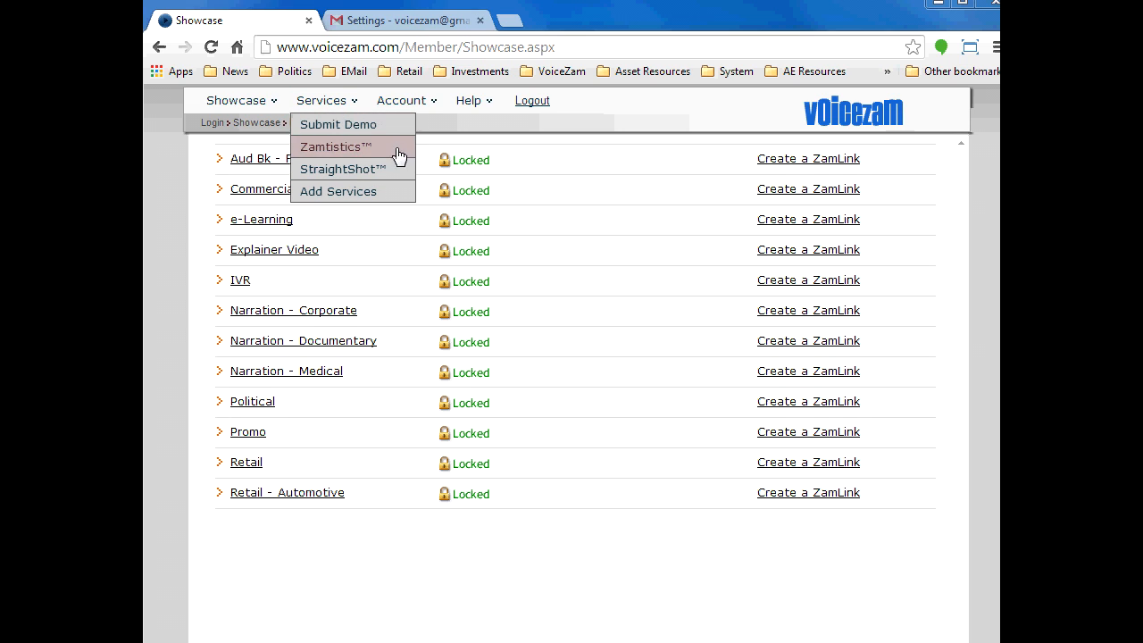
{"action": "left_click", "coordinate": [342, 169]}
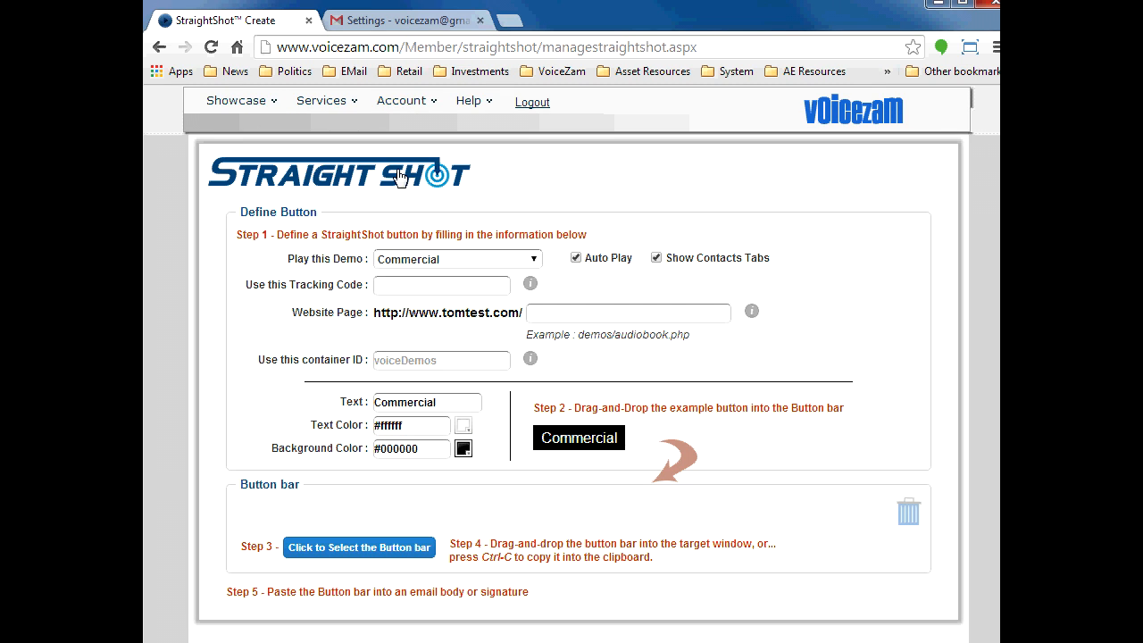
{"action": "mouse_move", "coordinate": [383, 517]}
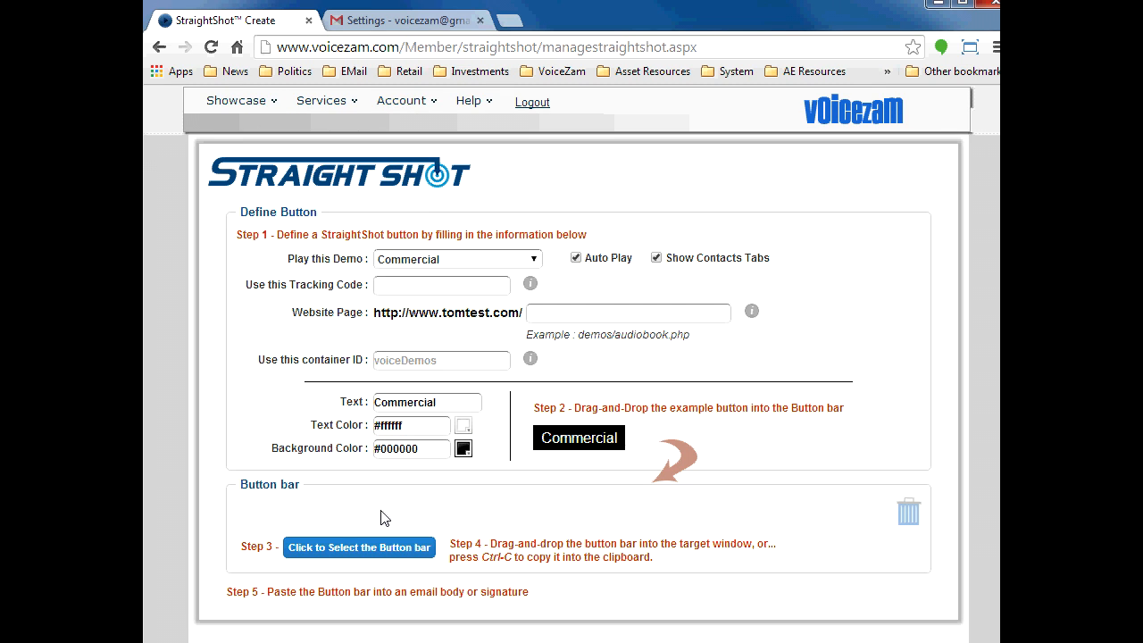
{"action": "mouse_move", "coordinate": [298, 515]}
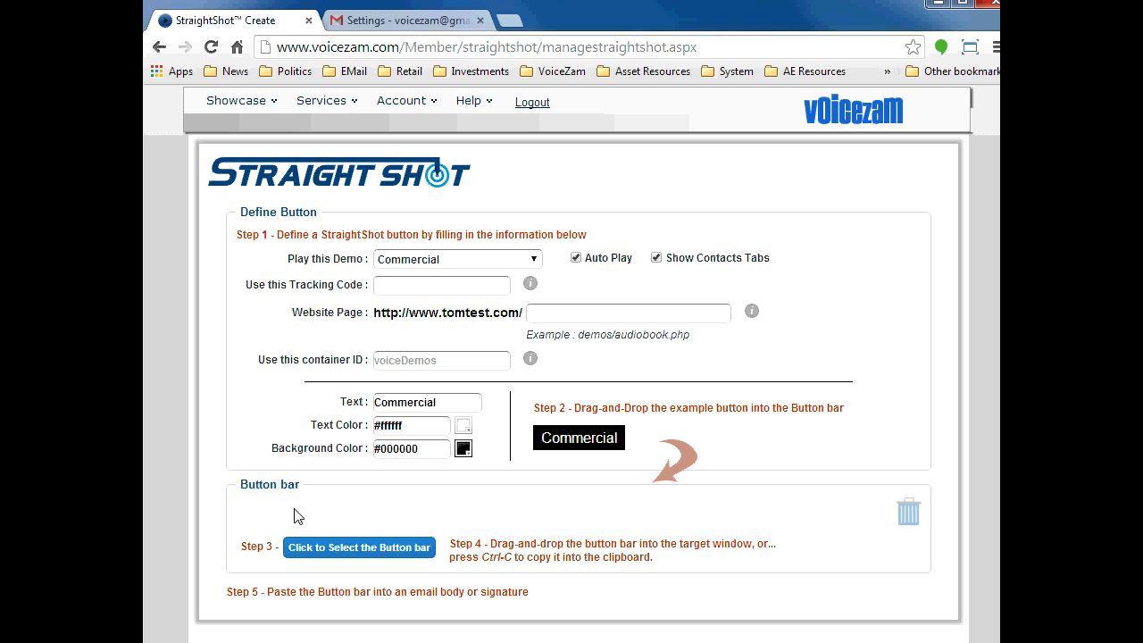
{"action": "left_click", "coordinate": [434, 20]}
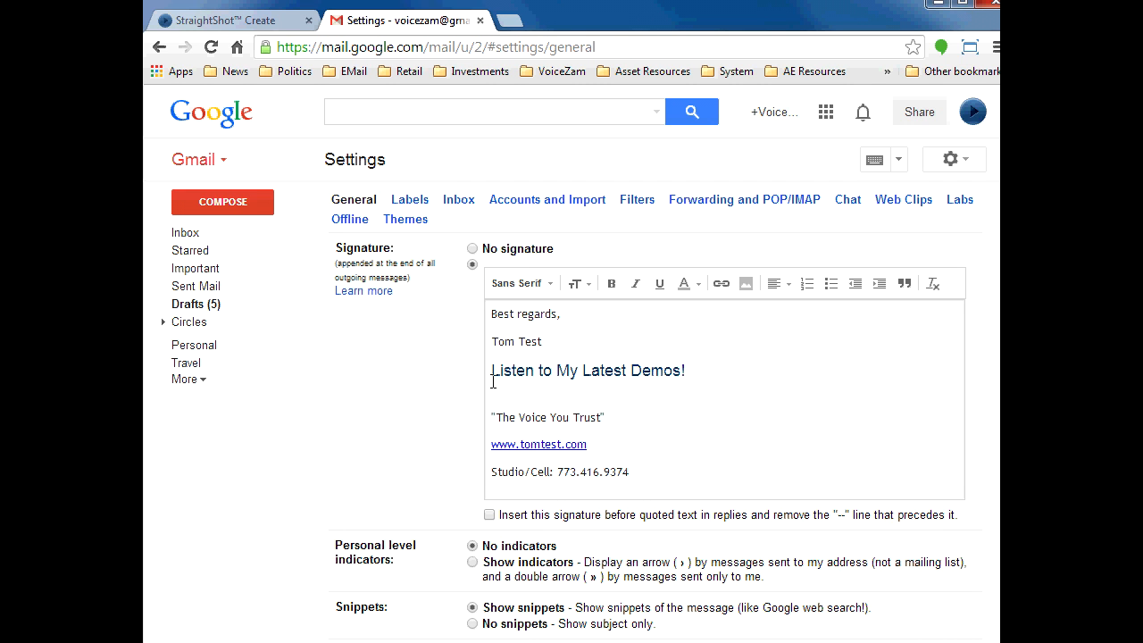
{"action": "left_click", "coordinate": [241, 19]}
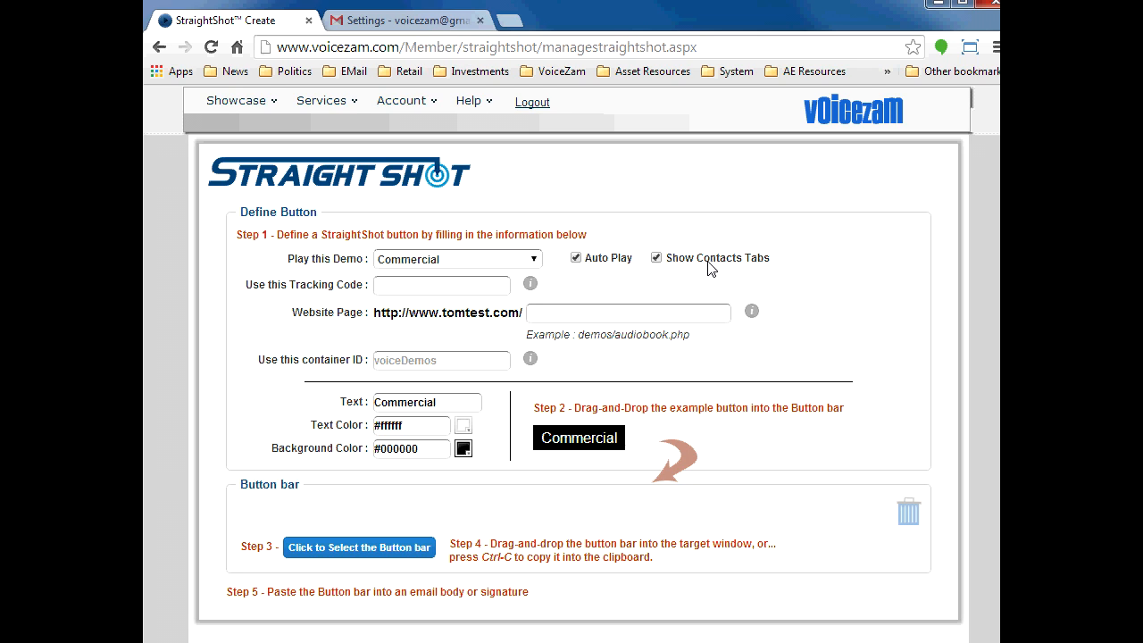
{"action": "mouse_move", "coordinate": [445, 282]}
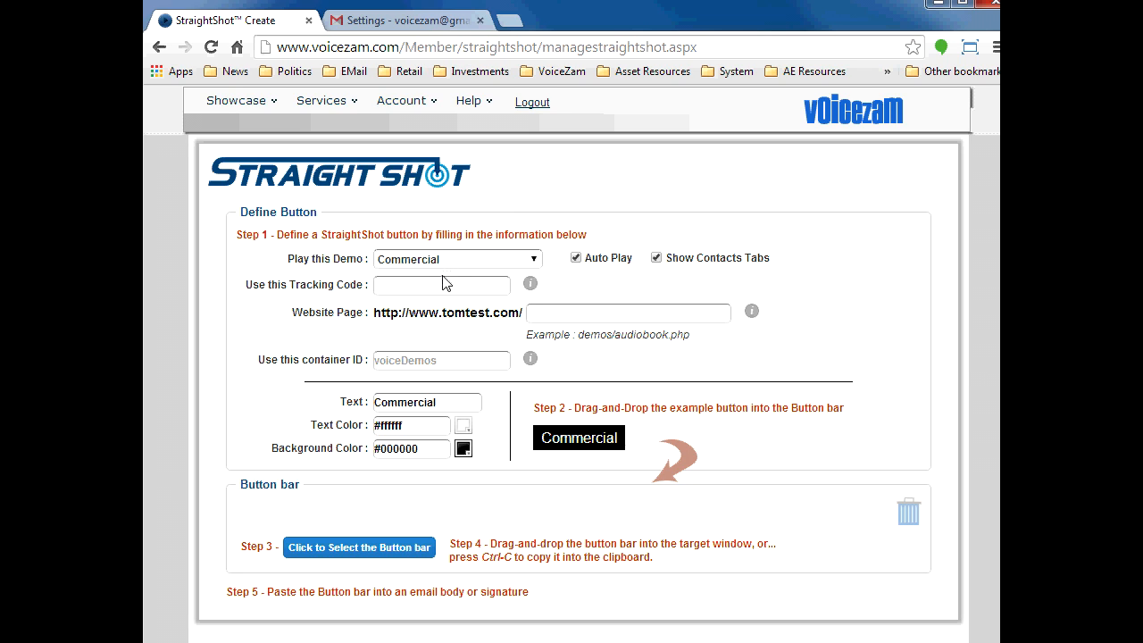
{"action": "mouse_move", "coordinate": [277, 293]}
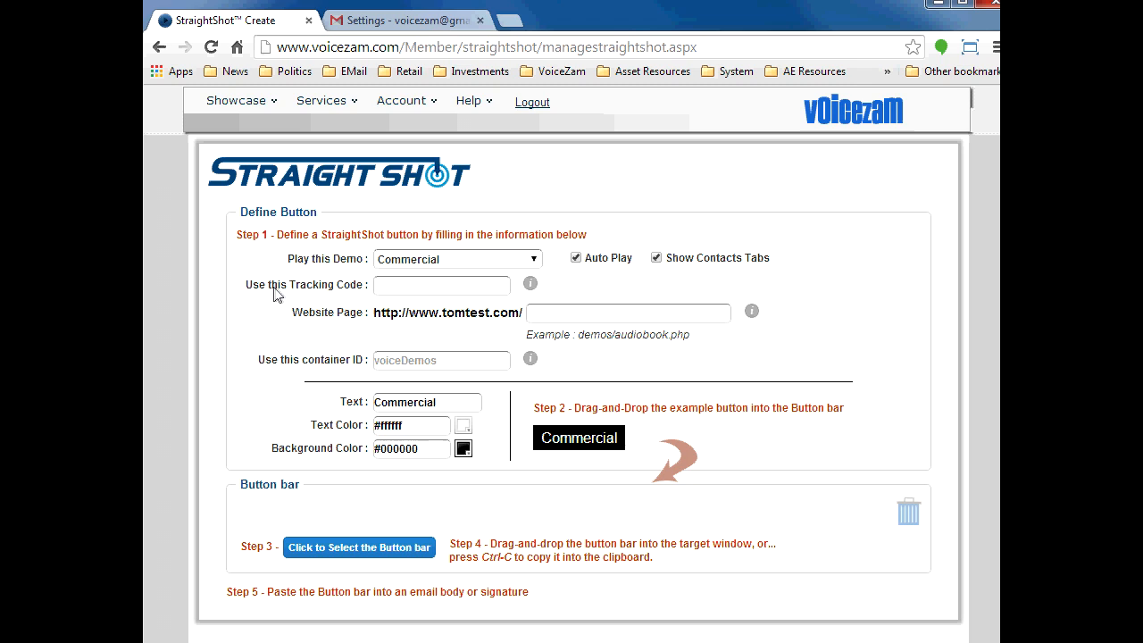
Step: Enter tracking code 'eSig' and website page 'demos.asp' for the Commercial button
{"action": "left_click", "coordinate": [415, 285]}
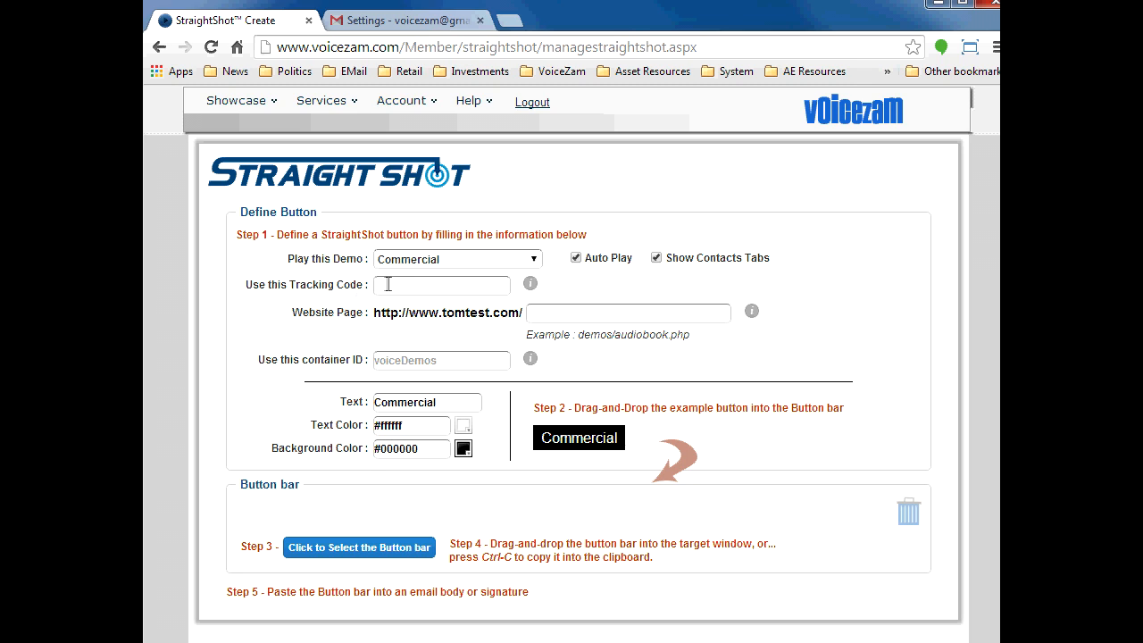
{"action": "left_click", "coordinate": [442, 284]}
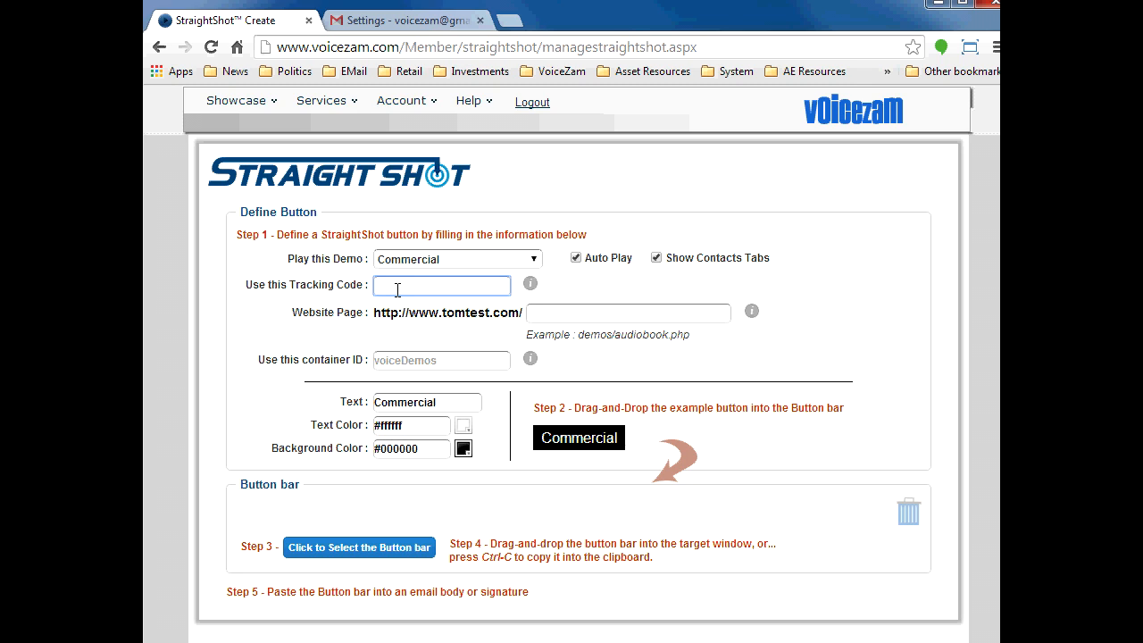
{"action": "type", "text": "eSig"}
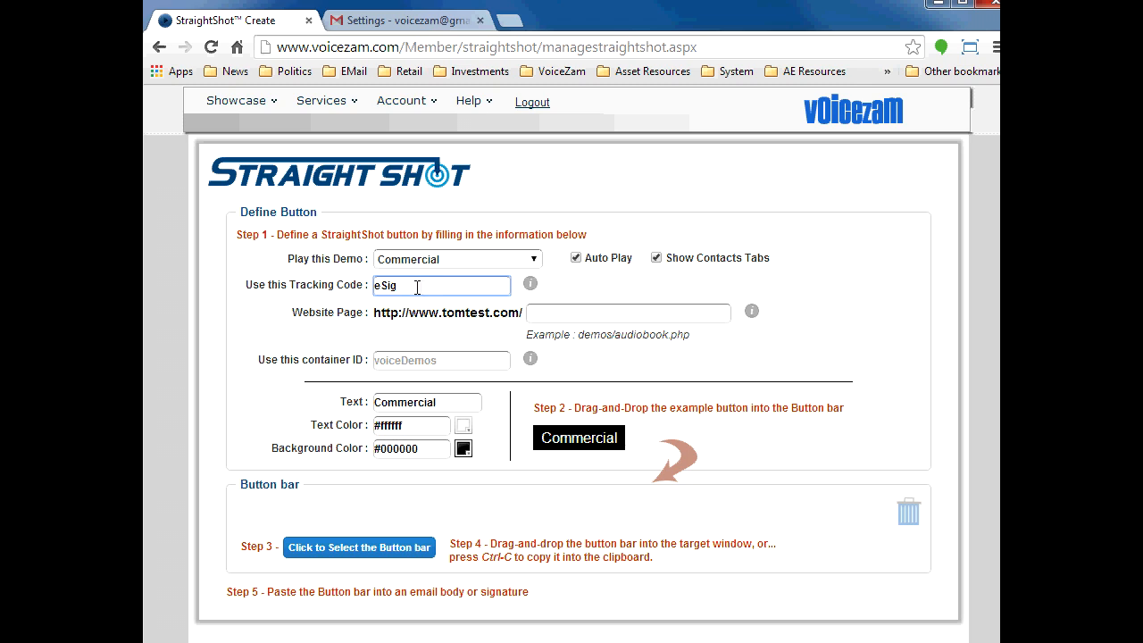
{"action": "left_click", "coordinate": [628, 312]}
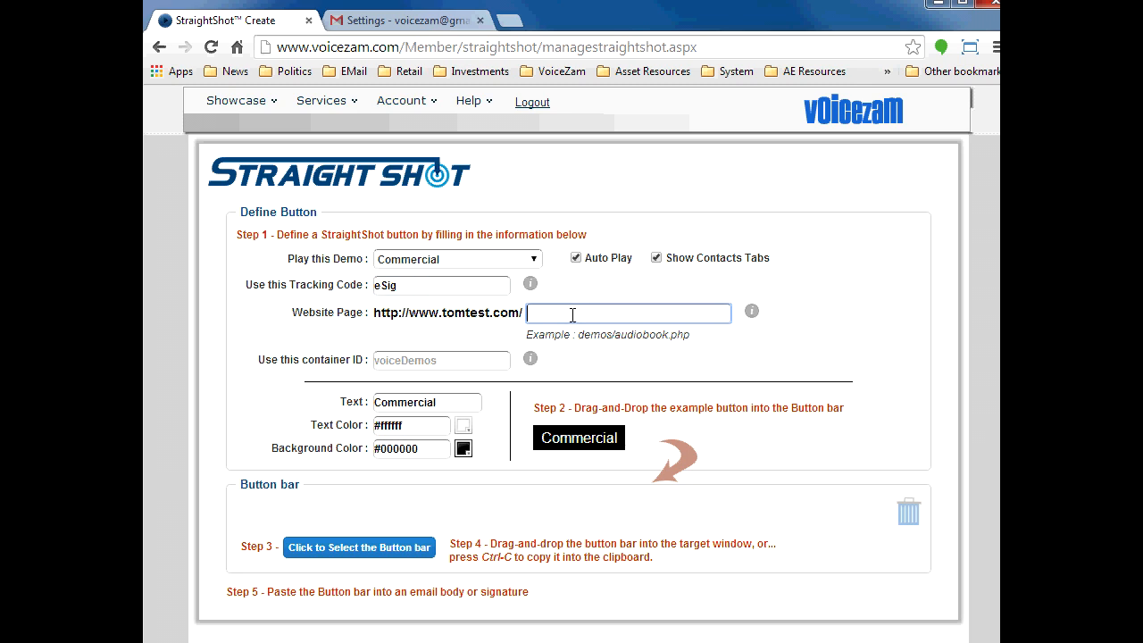
{"action": "type", "text": "demos.asp"}
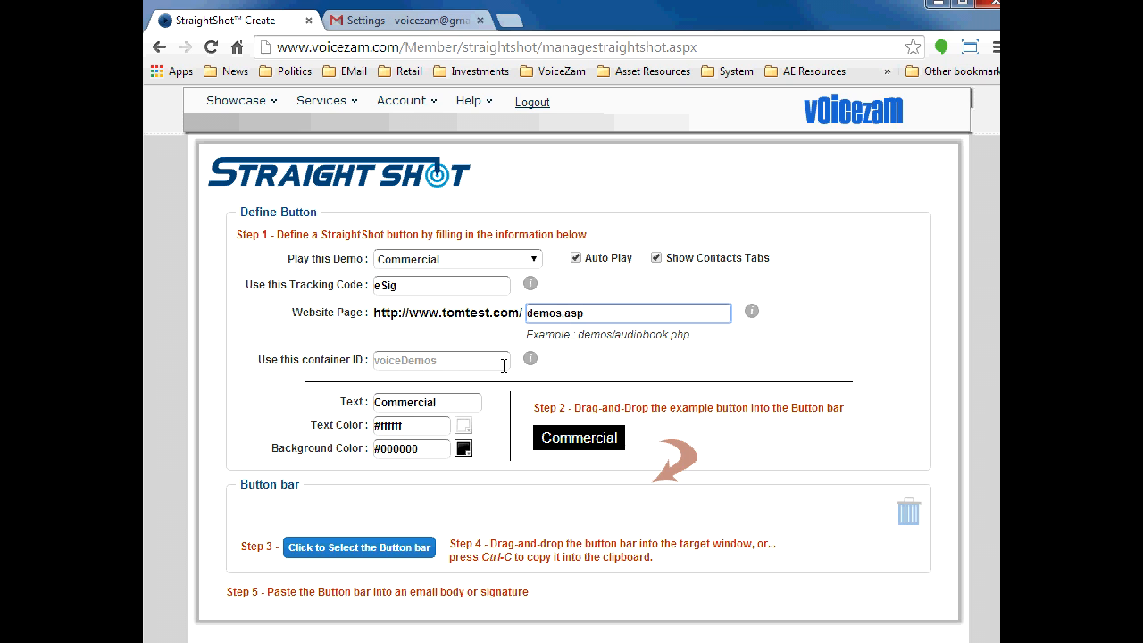
{"action": "mouse_move", "coordinate": [529, 362]}
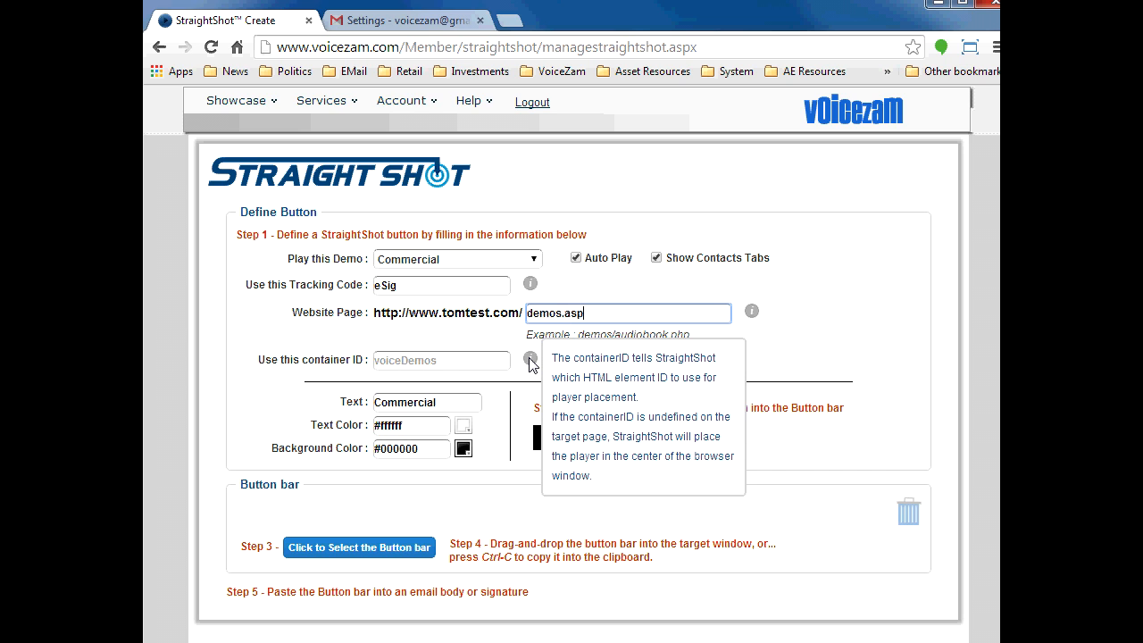
{"action": "mouse_move", "coordinate": [461, 402]}
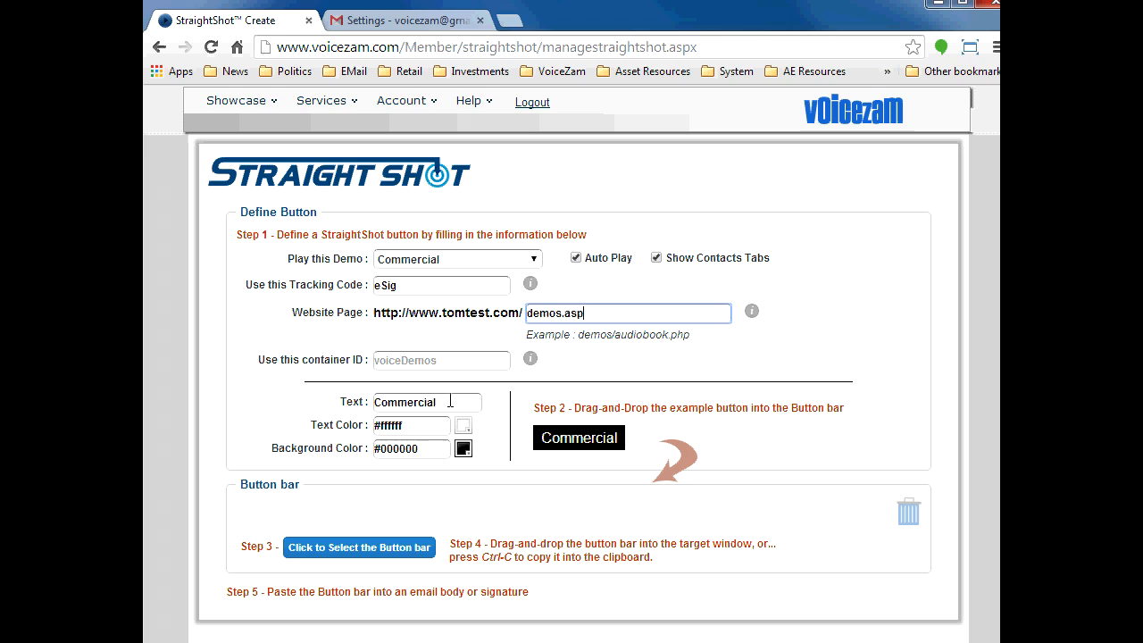
Step: Set the Commercial button background to #0d6692 and drag it into the button bar
{"action": "left_click", "coordinate": [412, 449]}
{"action": "type", "text": "#0d6"}
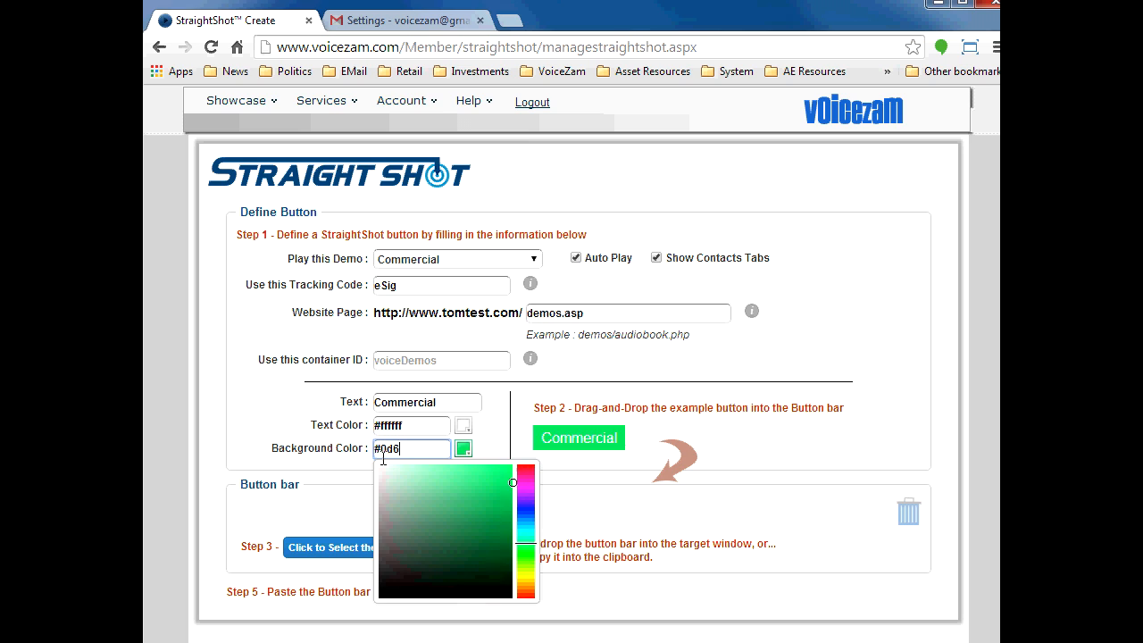
{"action": "left_click", "coordinate": [531, 463]}
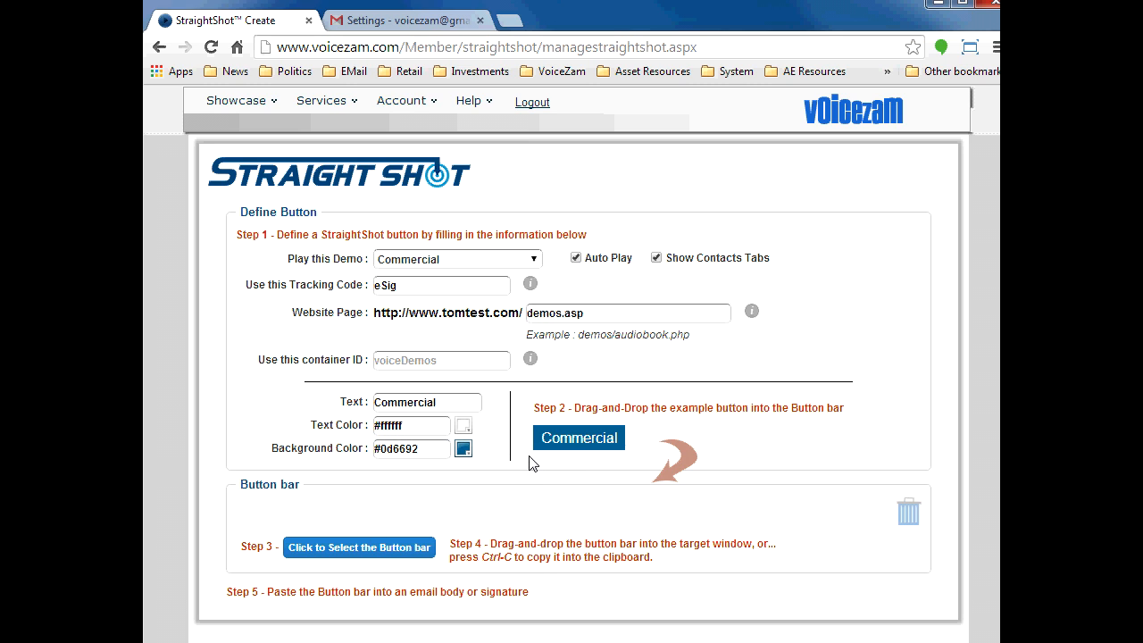
{"action": "left_click_drag", "start_coordinate": [579, 437], "coordinate": [326, 510]}
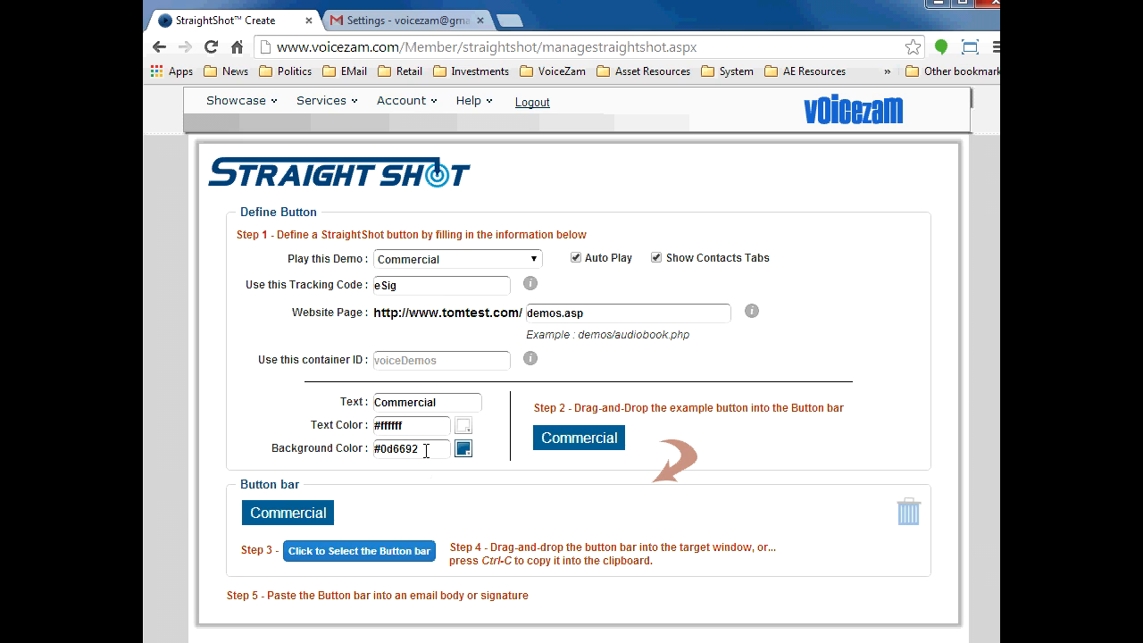
Step: Add Narration - Corporate and Promo buttons, placing Promo between Commercial and Narration - Corporate
{"action": "left_click", "coordinate": [456, 259]}
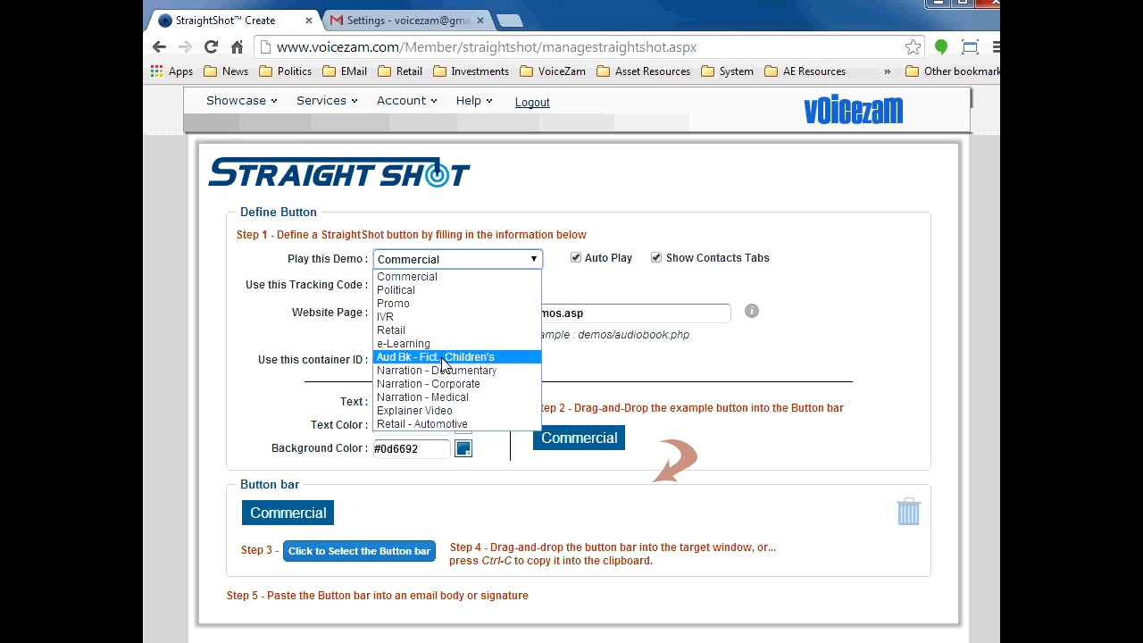
{"action": "left_click", "coordinate": [428, 383]}
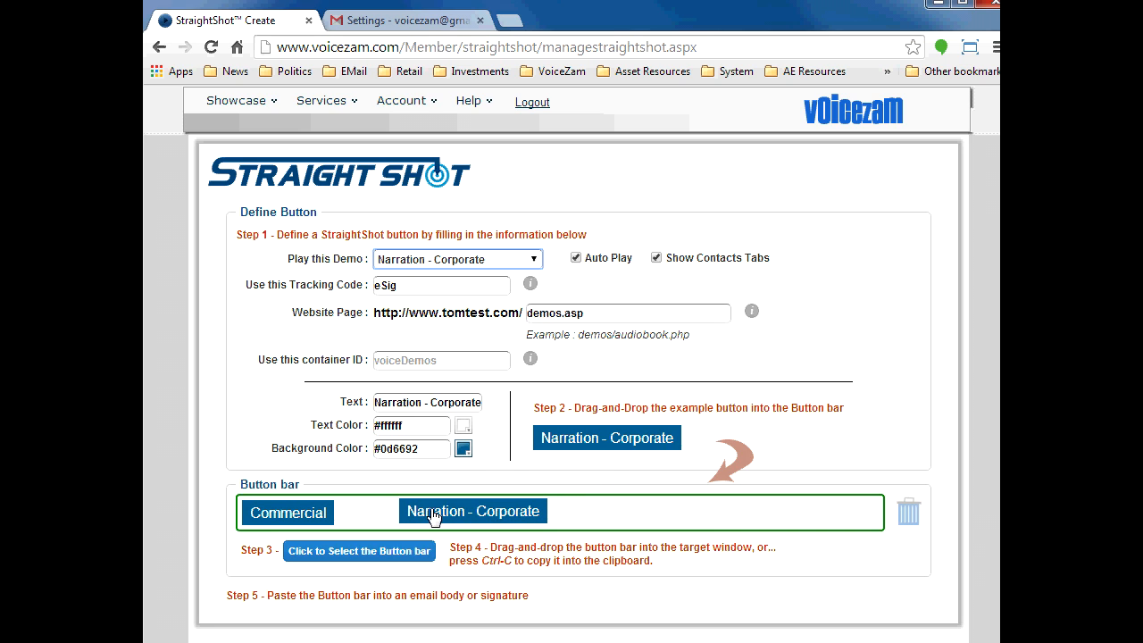
{"action": "left_click", "coordinate": [458, 259]}
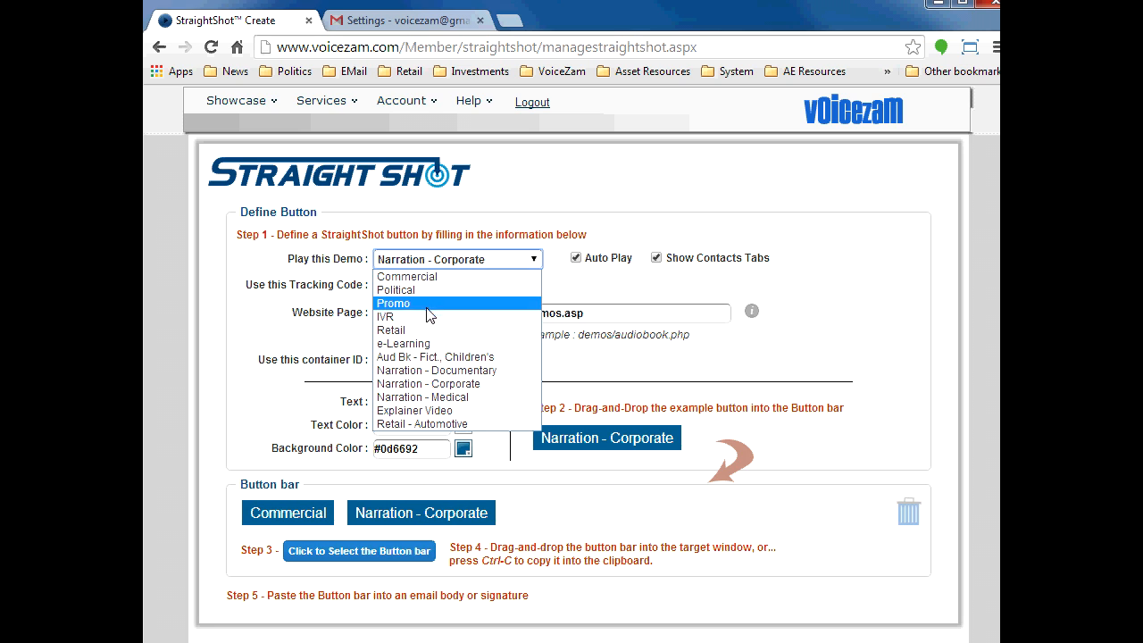
{"action": "left_click", "coordinate": [394, 303]}
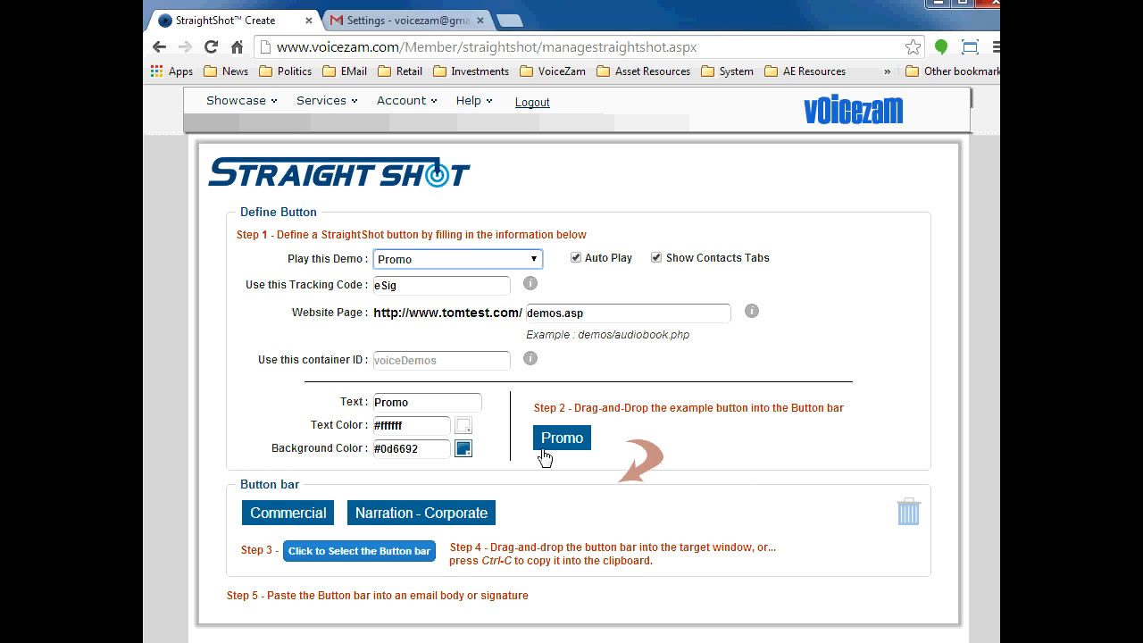
{"action": "left_click_drag", "start_coordinate": [561, 438], "coordinate": [534, 512]}
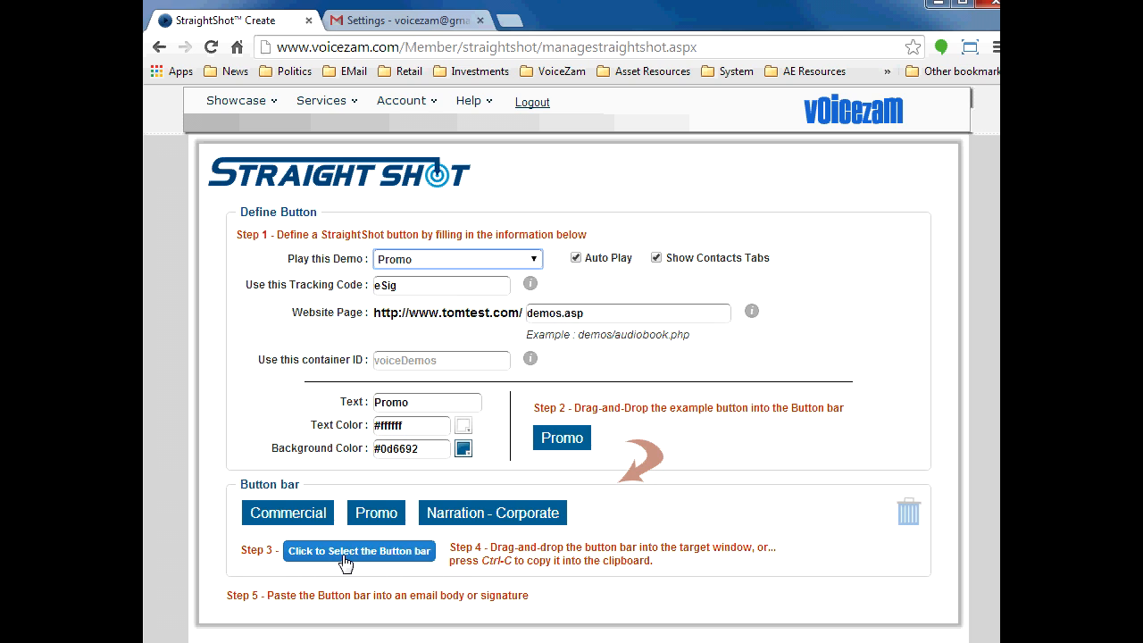
Step: Select and copy the three-button bar, then switch to the Gmail Settings tab
{"action": "left_click", "coordinate": [359, 551]}
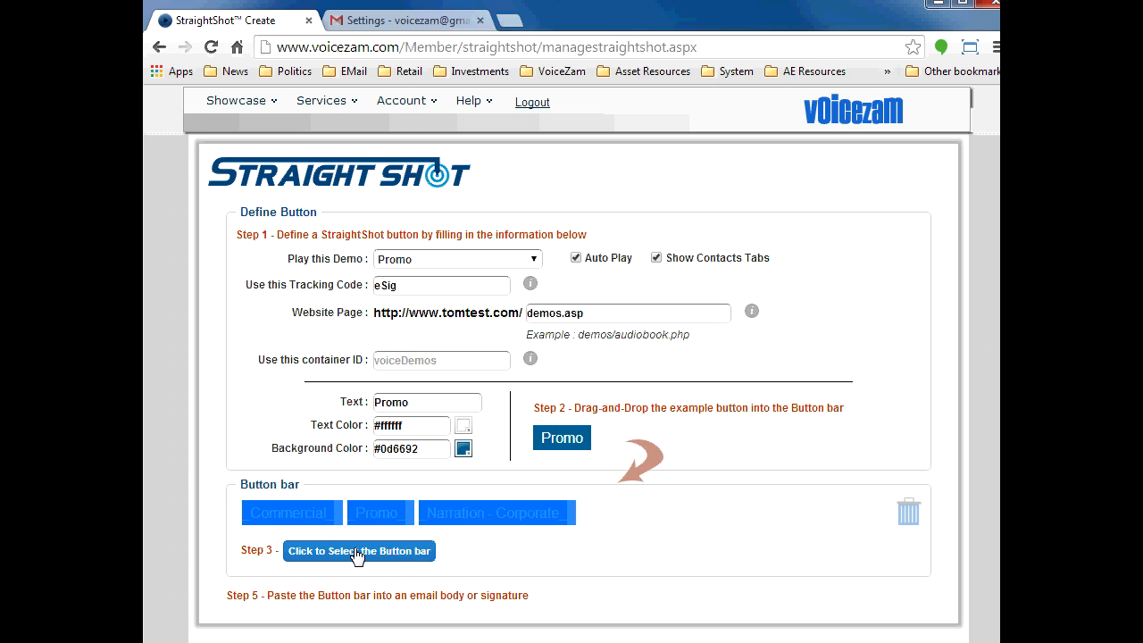
{"action": "left_click", "coordinate": [358, 551]}
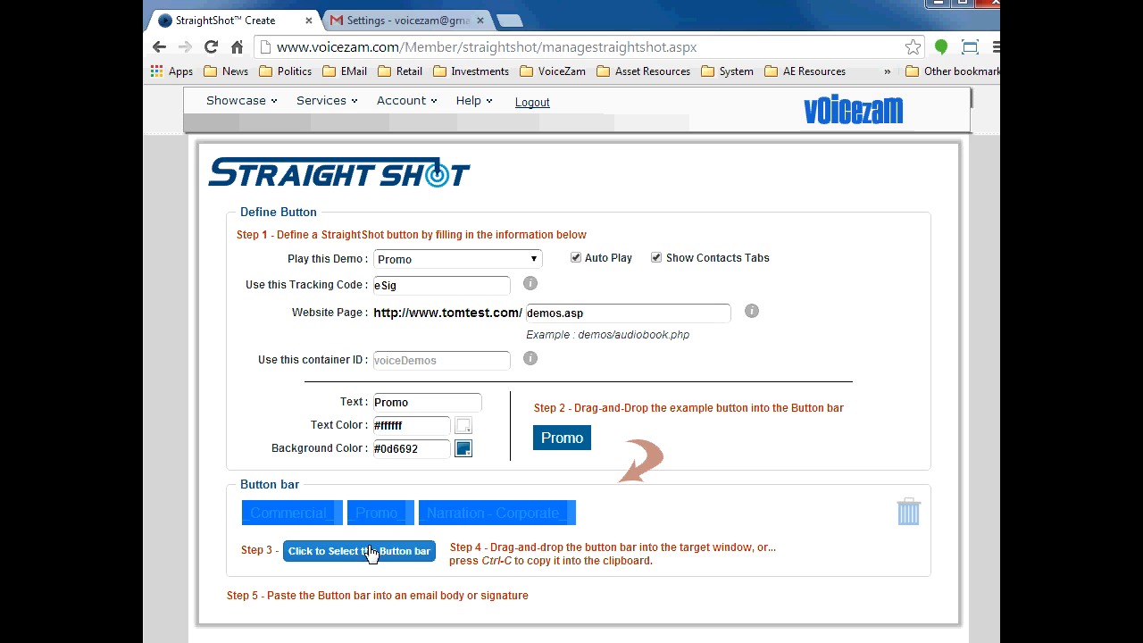
{"action": "mouse_move", "coordinate": [421, 72]}
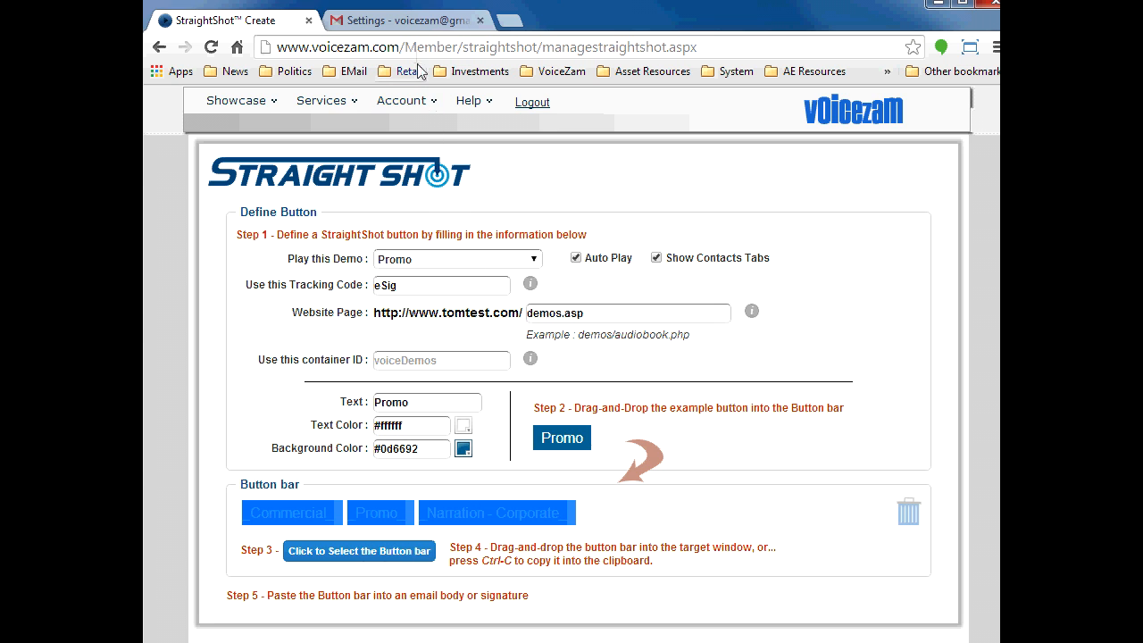
{"action": "left_click", "coordinate": [424, 19]}
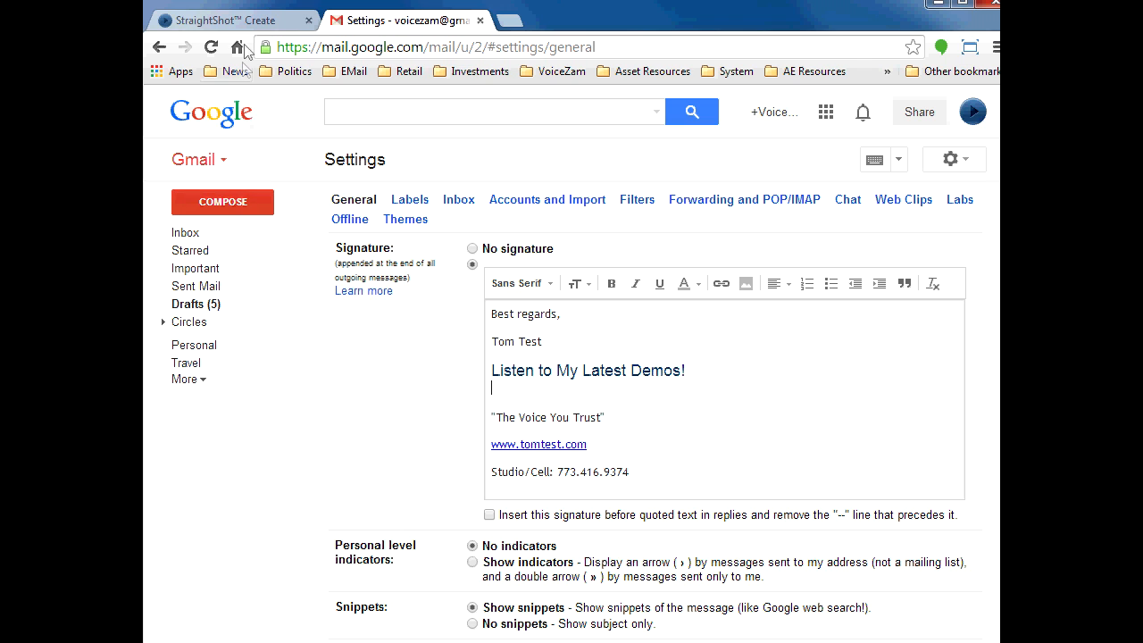
Step: Paste the buttons under 'Listen to My Latest Demos!', save, and test the Polymicro Technologies demo
{"action": "left_click", "coordinate": [230, 24]}
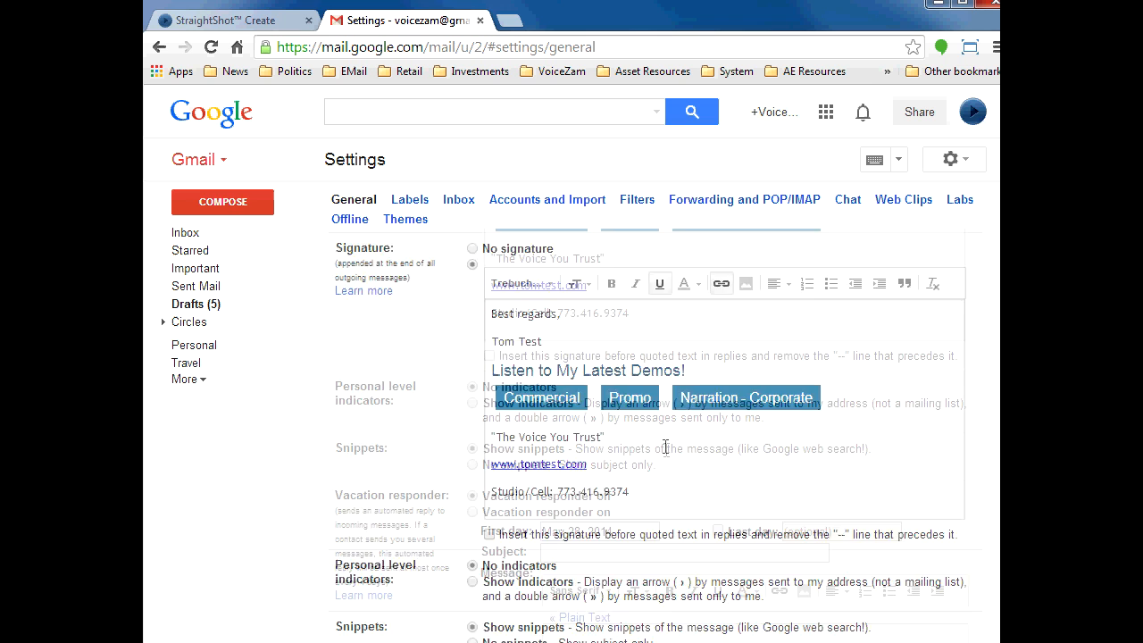
{"action": "left_click", "coordinate": [624, 503]}
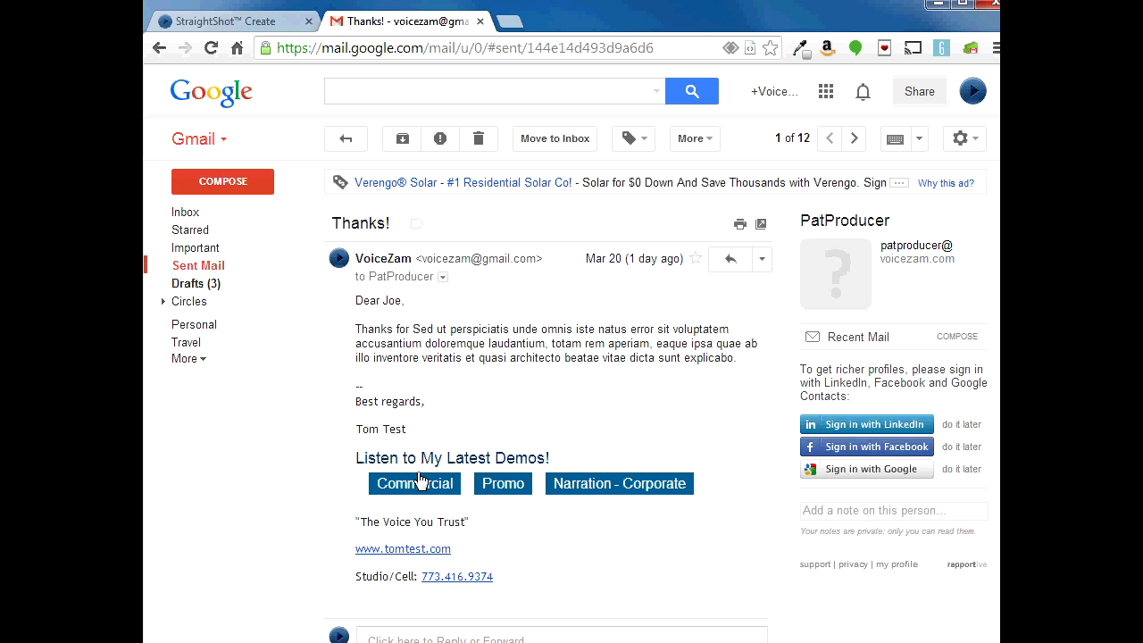
{"action": "mouse_move", "coordinate": [497, 417]}
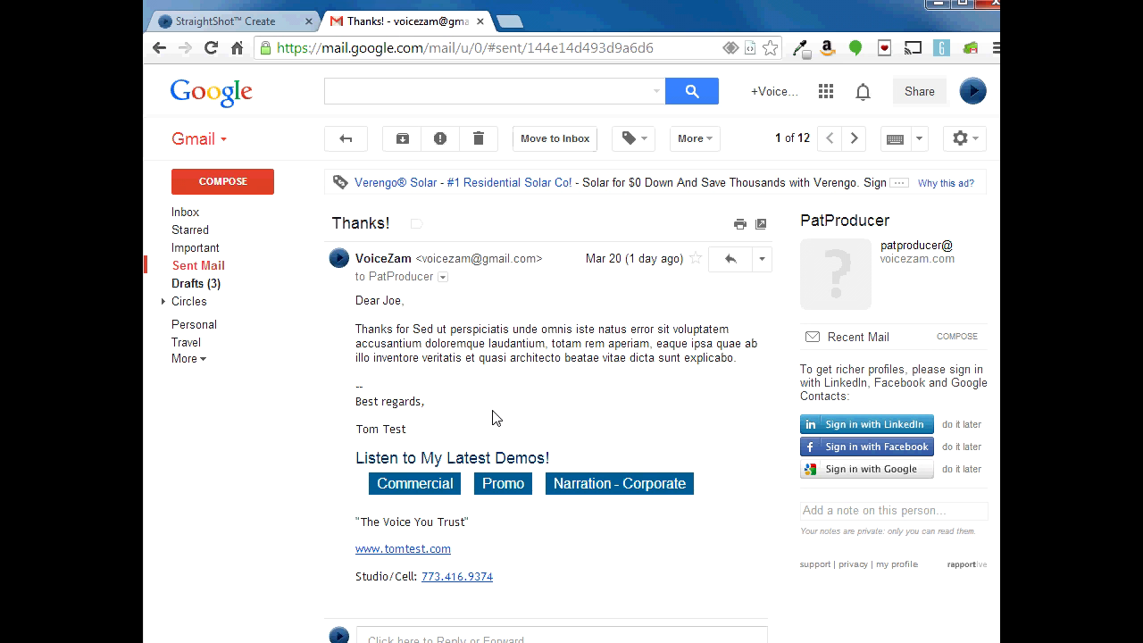
{"action": "left_click", "coordinate": [618, 483]}
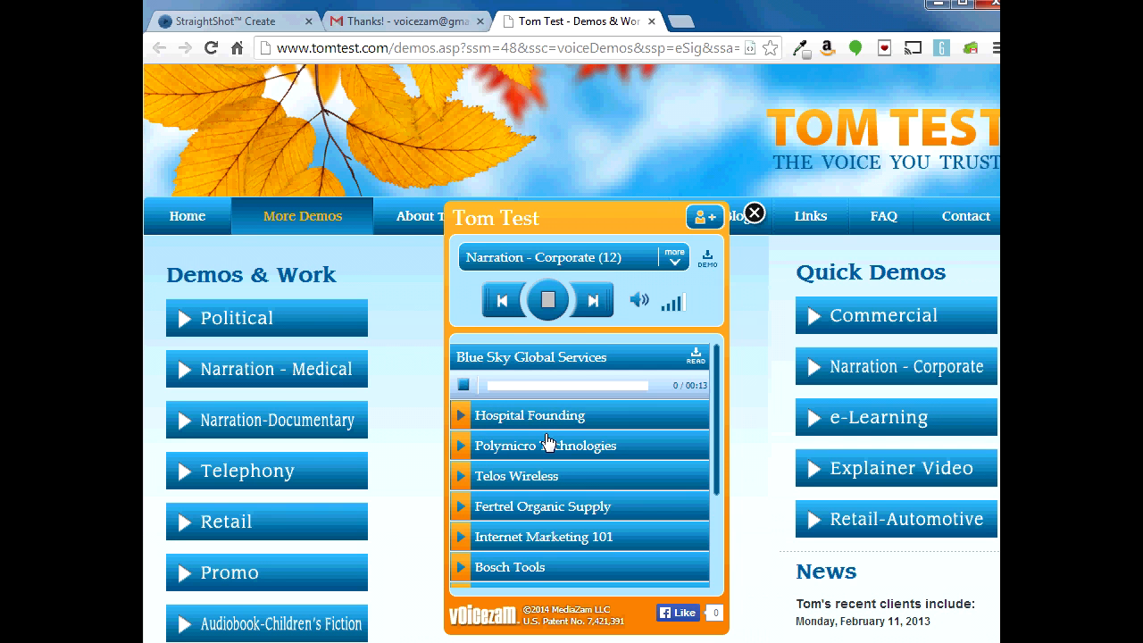
{"action": "left_click", "coordinate": [545, 444]}
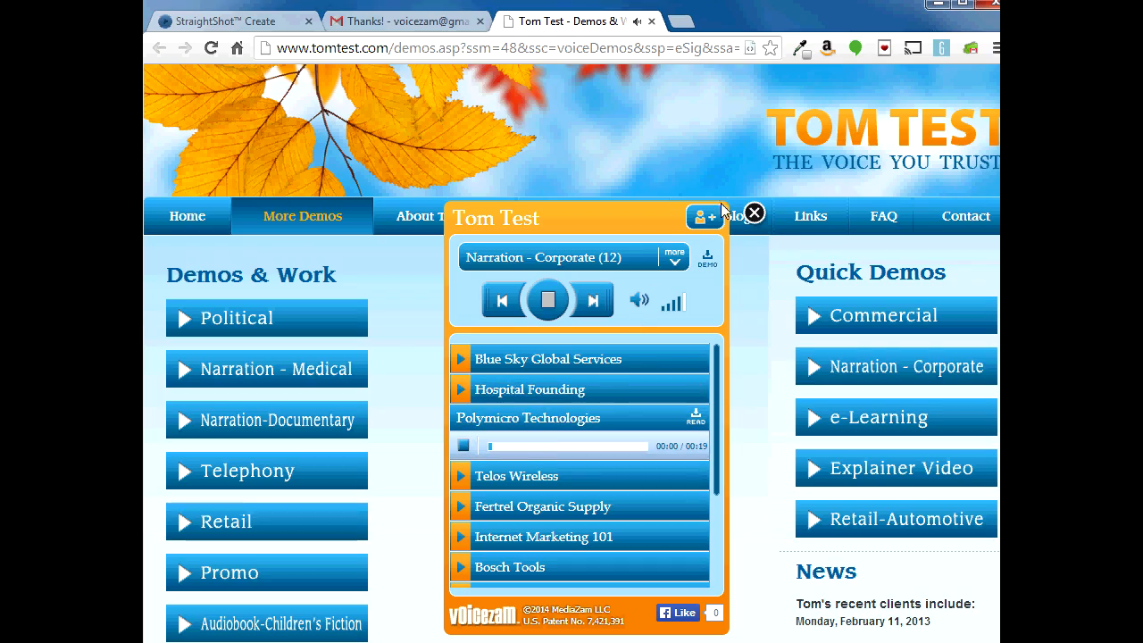